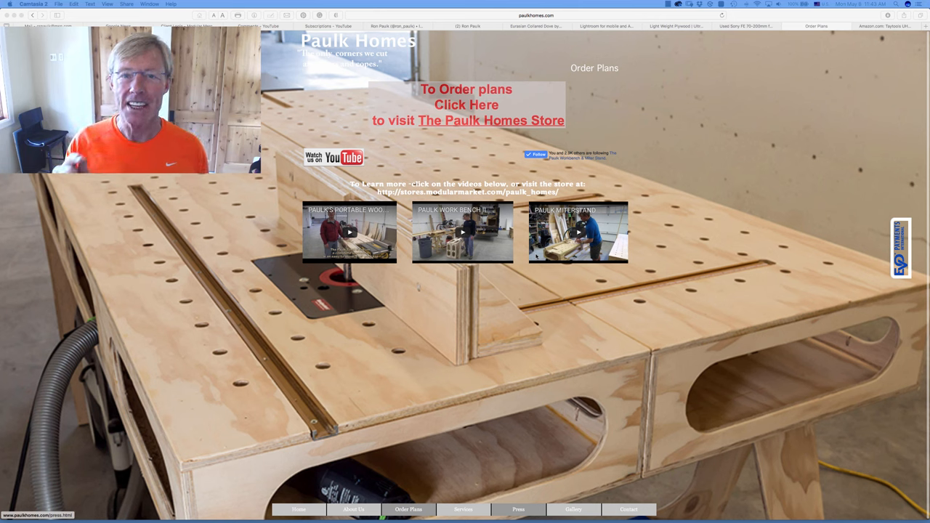
Follow the 'To Order plans Click Here' link to the Paulk Homes Store listing.
click(490, 120)
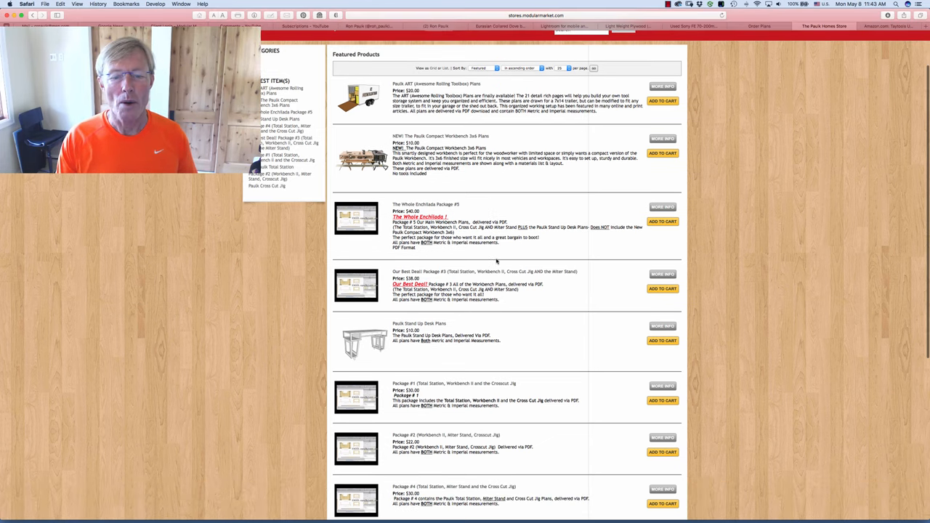
mouse_move(470, 395)
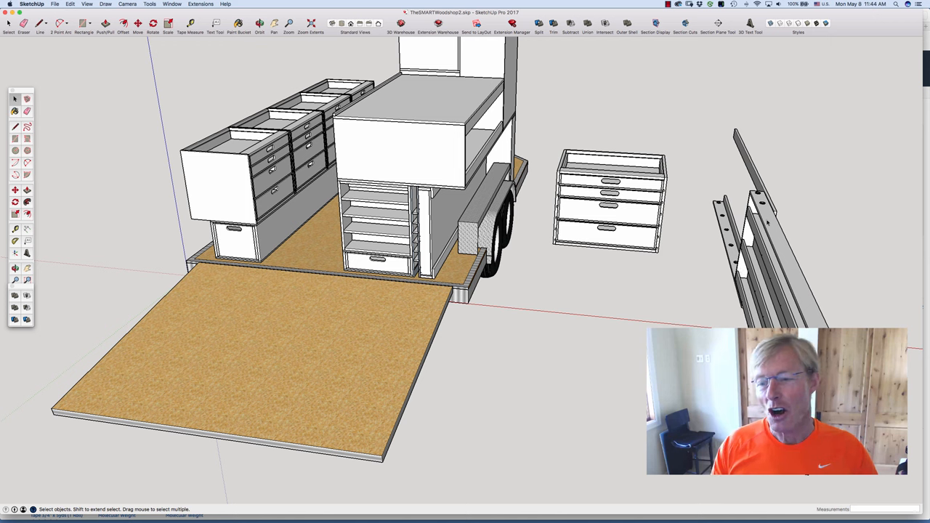
mouse_move(704, 198)
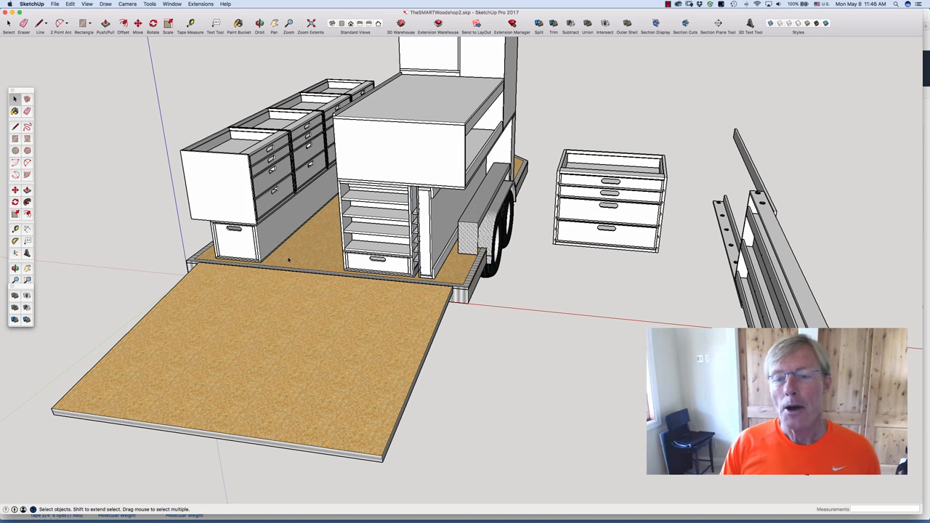
mouse_move(419, 452)
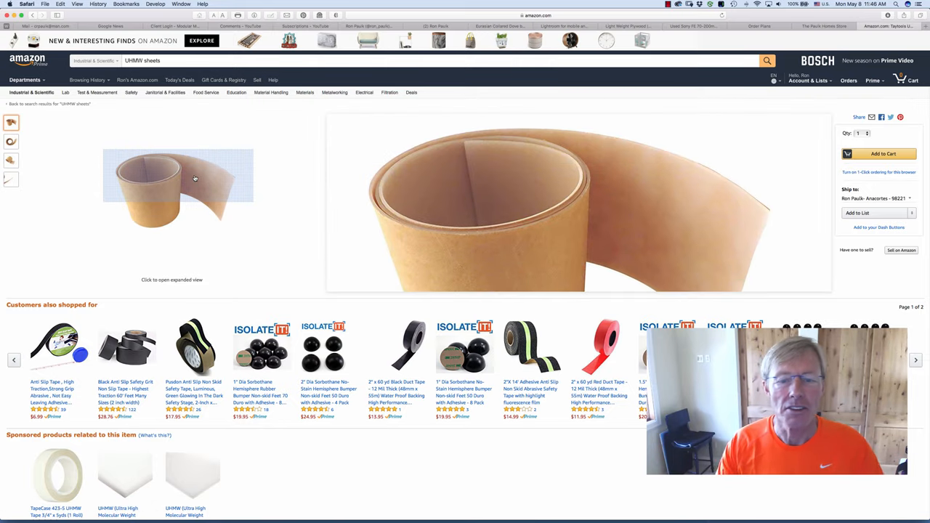
mouse_move(191, 187)
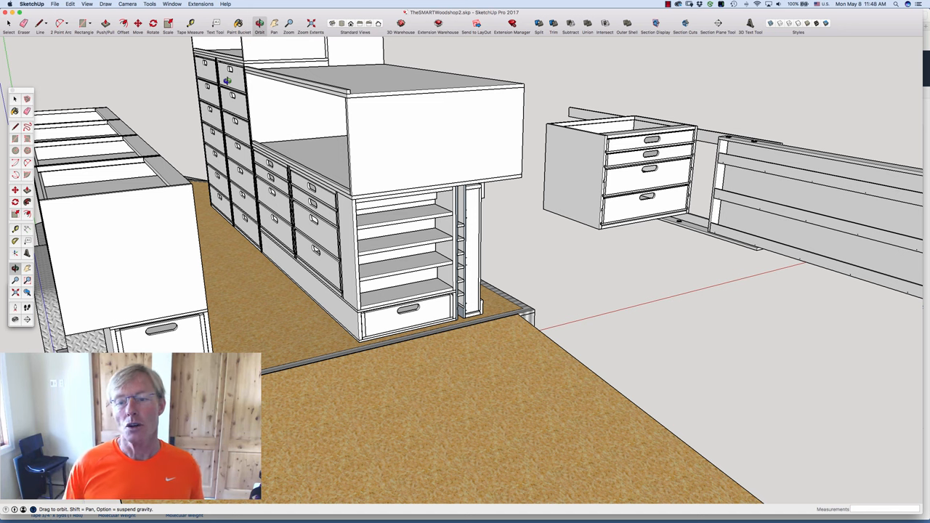
mouse_move(620, 153)
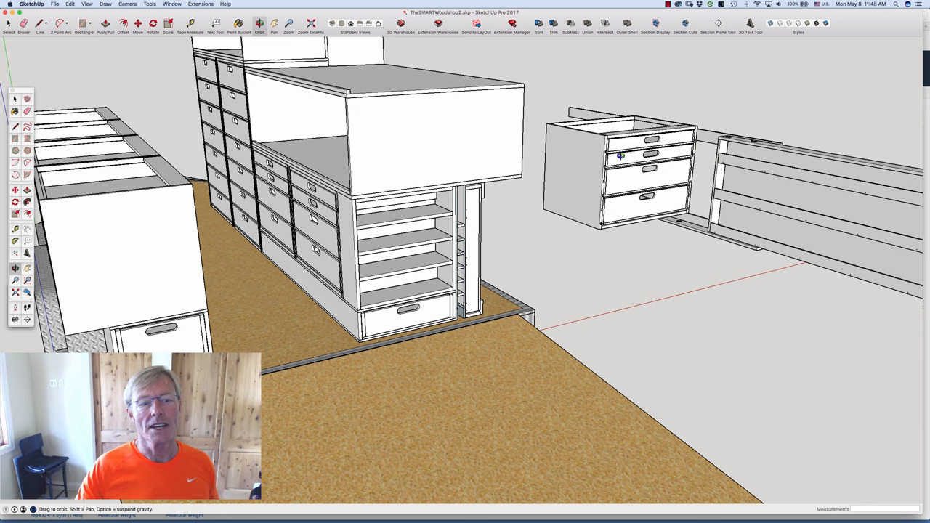
mouse_move(610, 163)
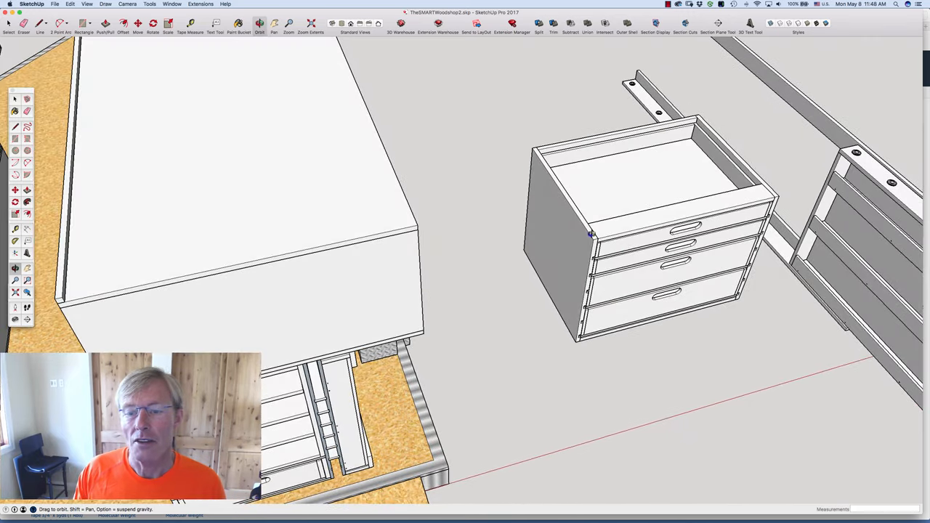
mouse_move(634, 224)
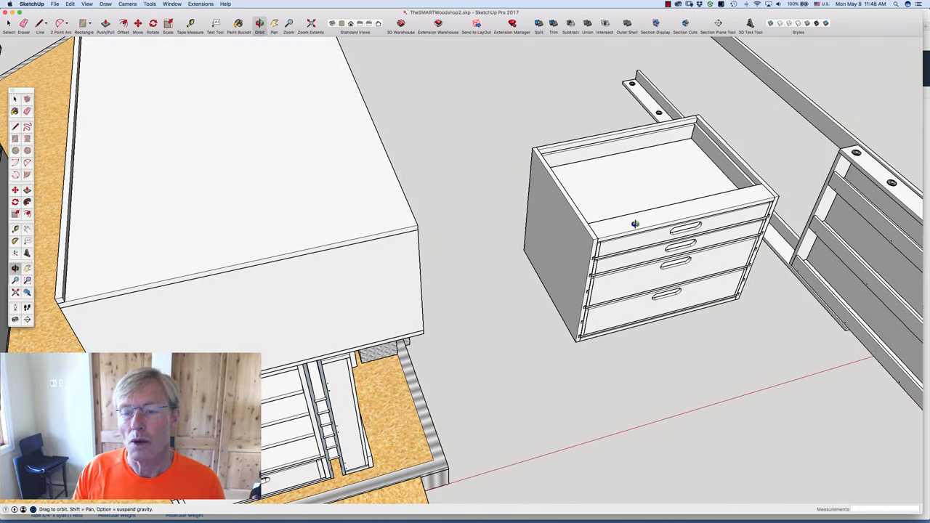
Orbit to look down into the open top of the standalone four-drawer cabinet.
drag(634, 223, 609, 187)
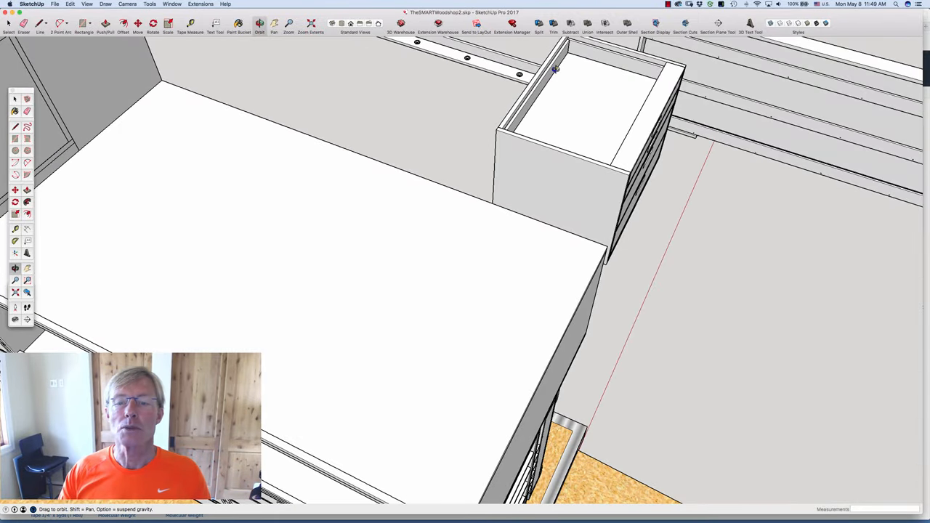
mouse_move(512, 102)
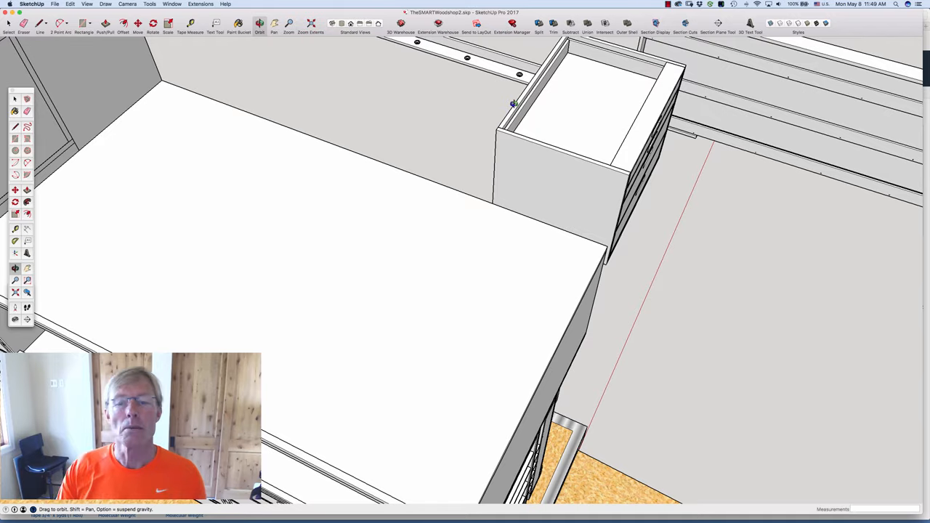
mouse_move(532, 120)
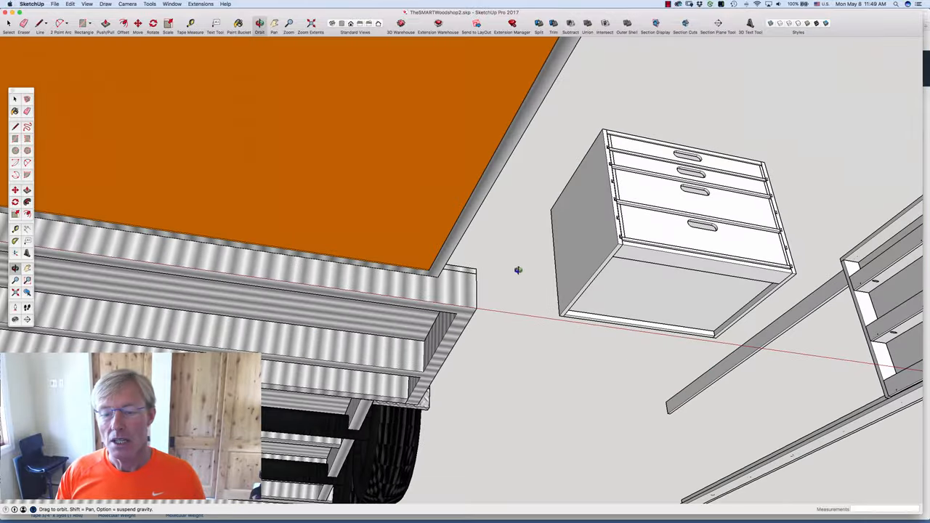
mouse_move(628, 307)
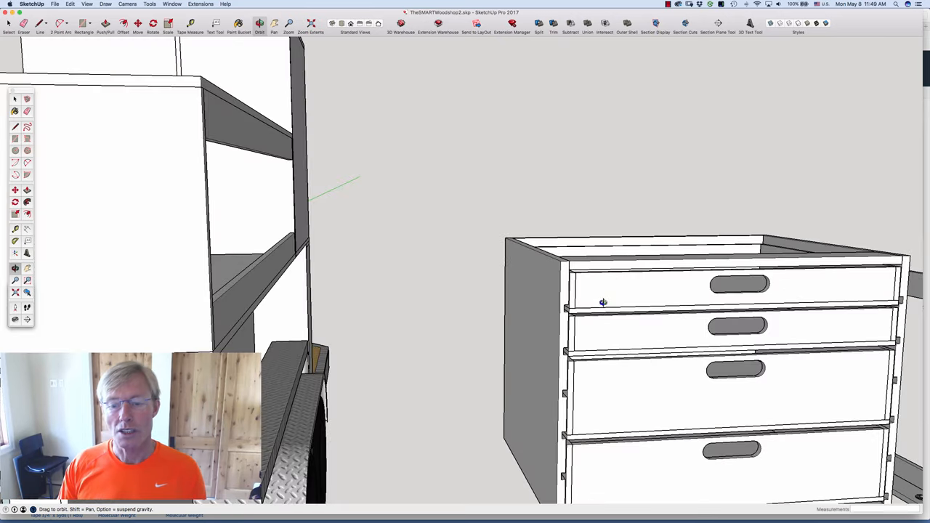
Orbit in on the drawer's side runner, slide the top drawer out and view the dado notch closely.
drag(603, 302, 543, 289)
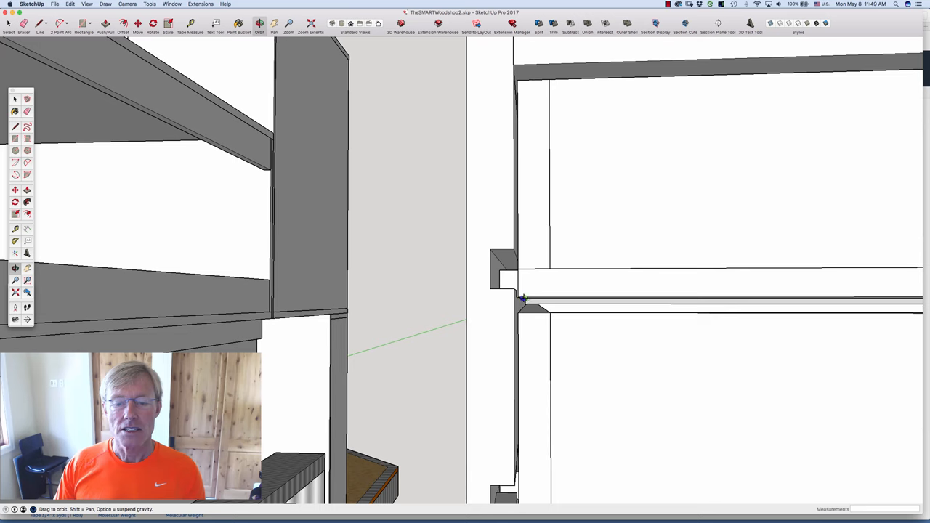
drag(523, 298, 501, 291)
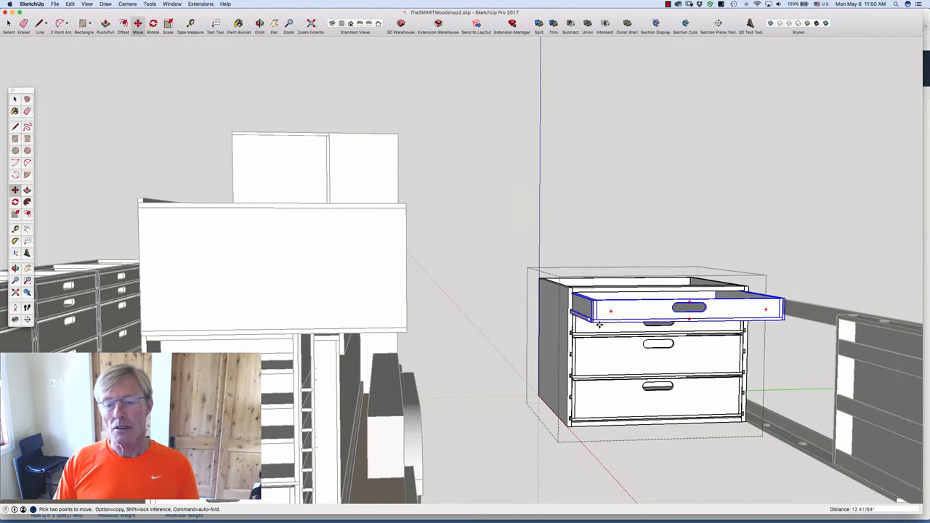
drag(687, 307, 755, 324)
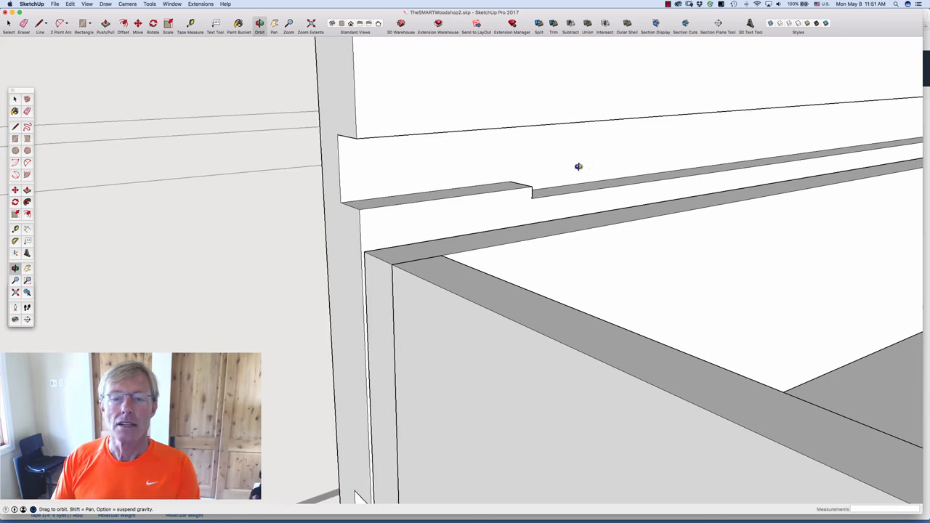
mouse_move(562, 173)
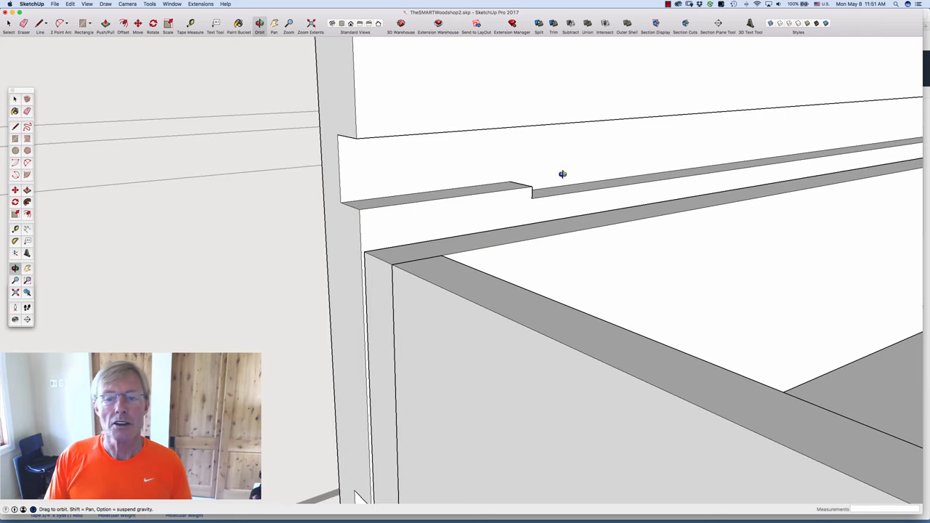
mouse_move(536, 198)
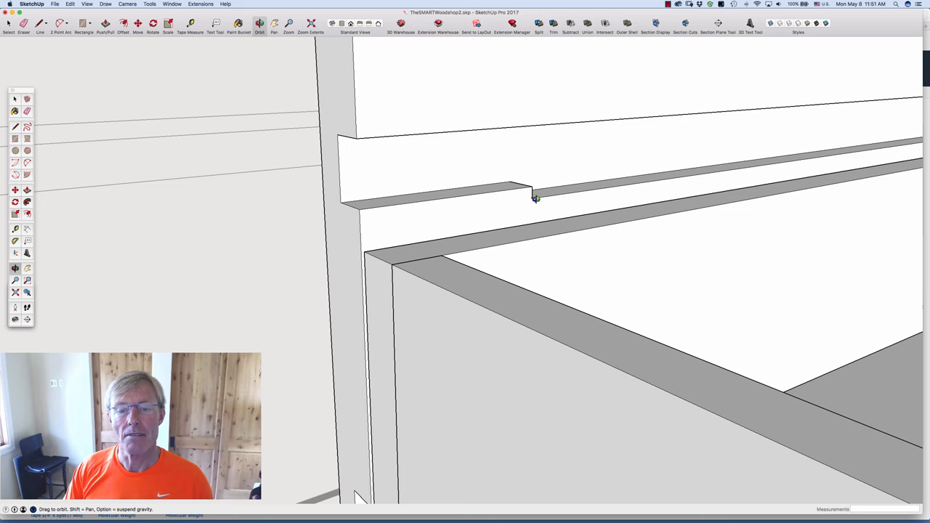
drag(536, 198, 406, 238)
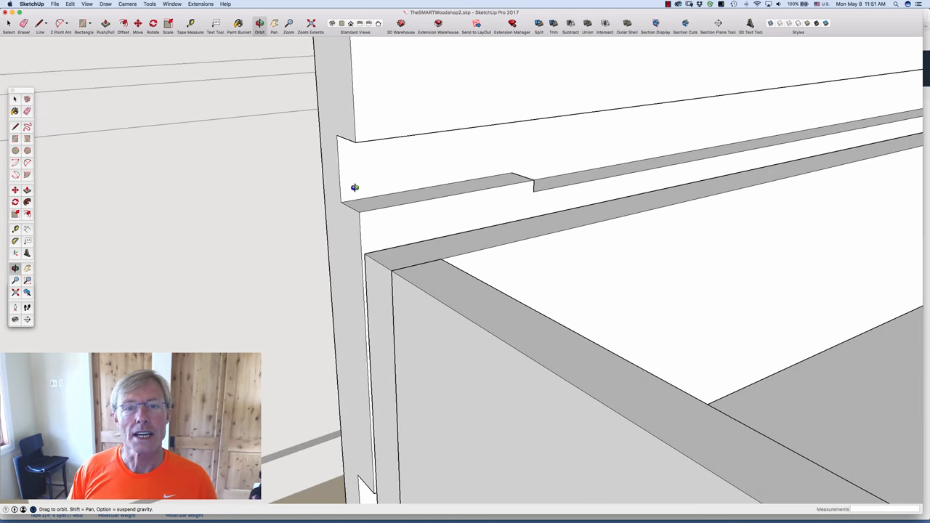
mouse_move(500, 170)
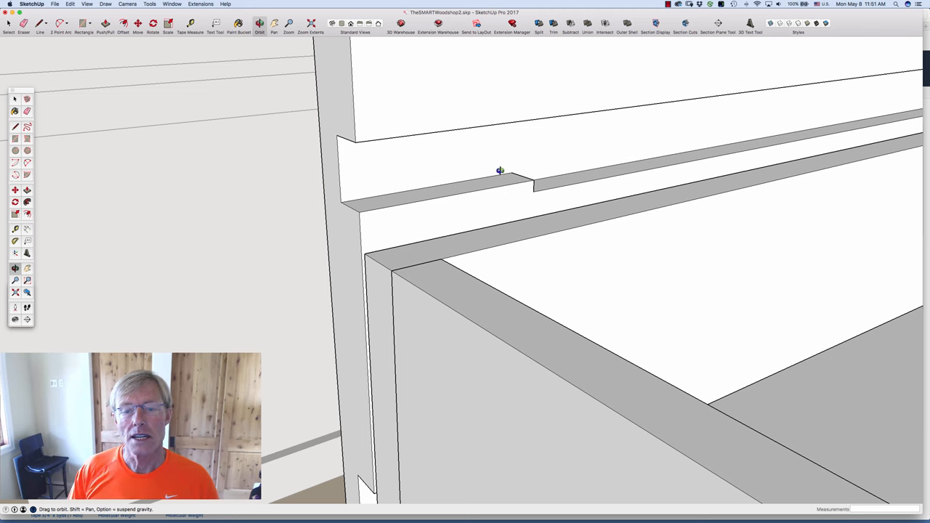
mouse_move(434, 186)
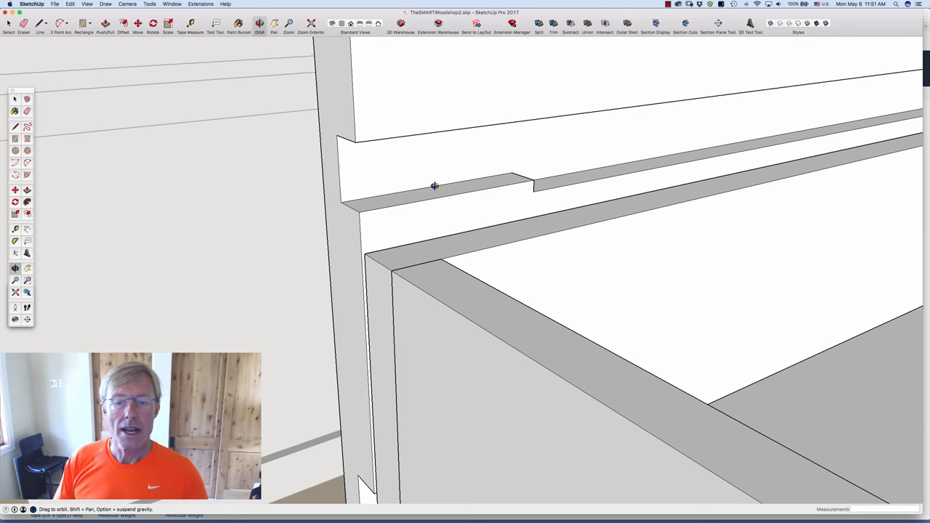
mouse_move(537, 190)
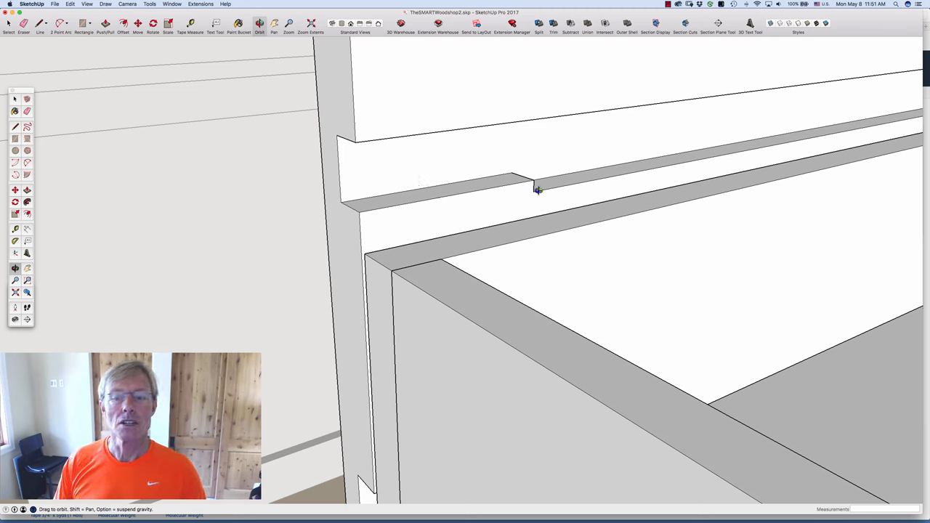
mouse_move(436, 180)
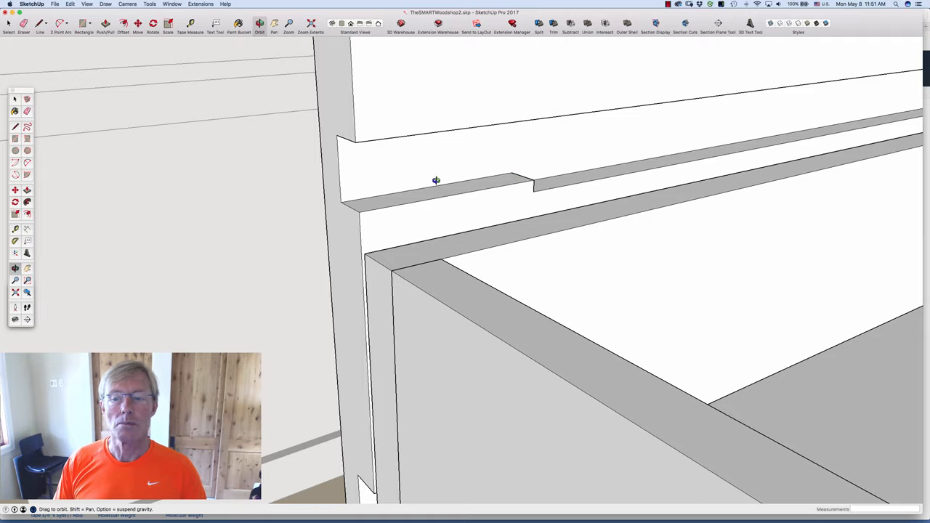
Orbit around to look up at the underside of the lifted drawer and its notched bottom corner.
drag(435, 180, 592, 178)
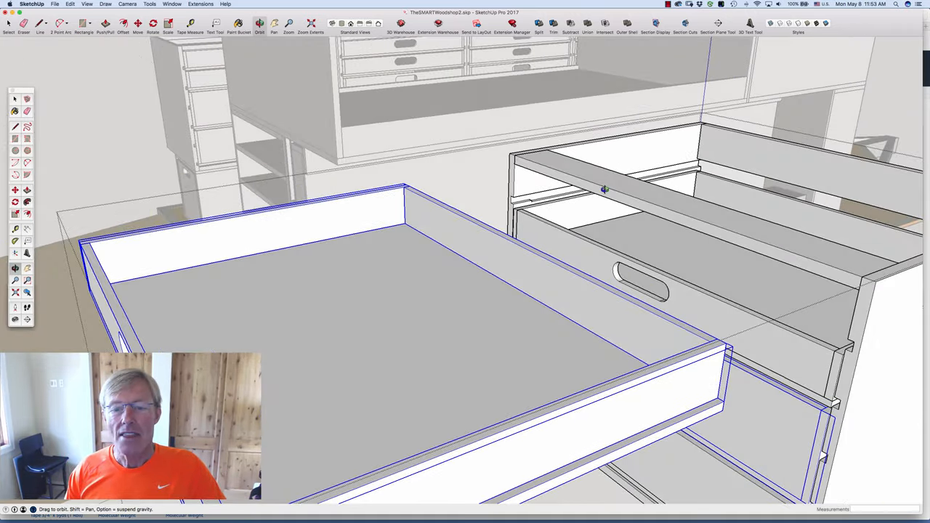
mouse_move(614, 189)
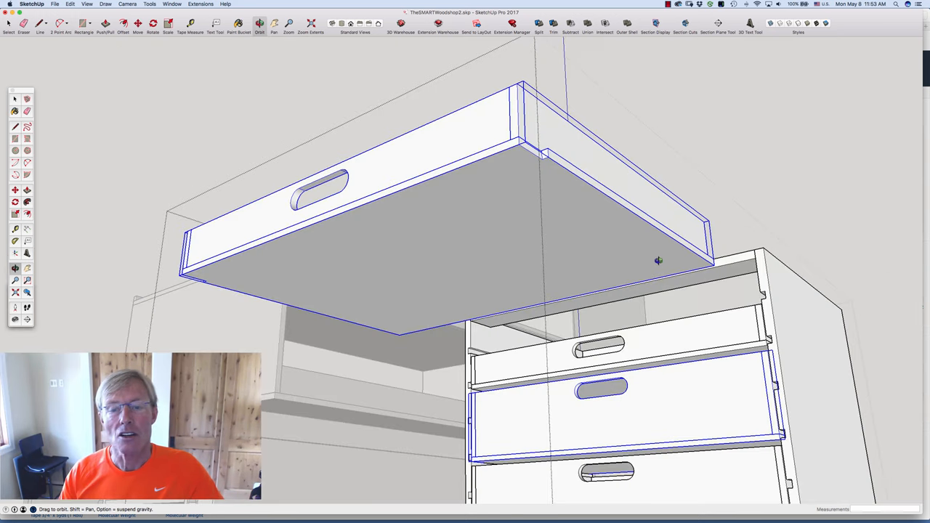
mouse_move(511, 152)
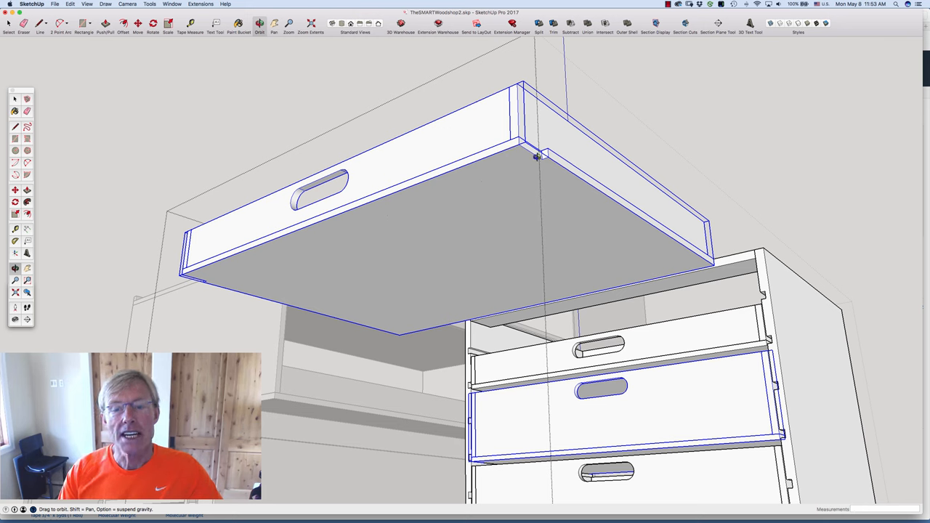
mouse_move(544, 157)
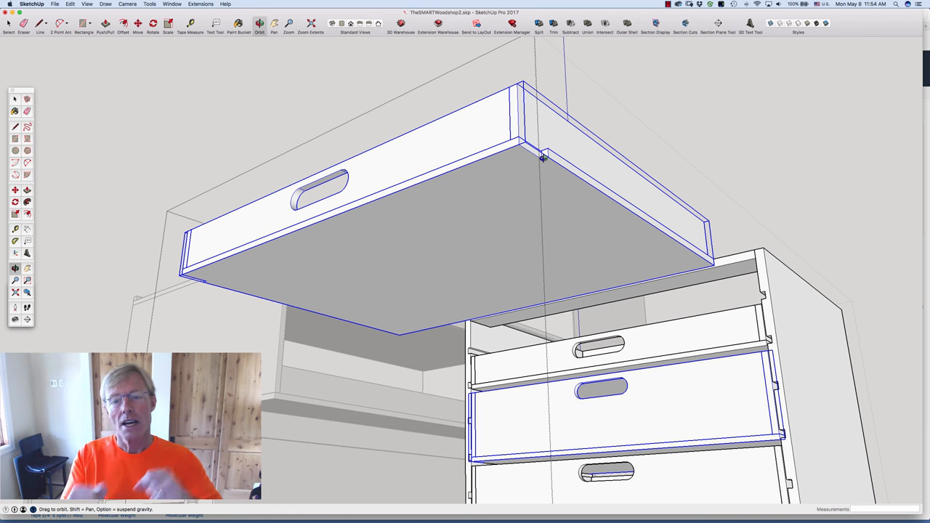
Orbit to see the pulled-out drawer from above with its cut-out handle and the cabinet behind.
drag(541, 156, 327, 244)
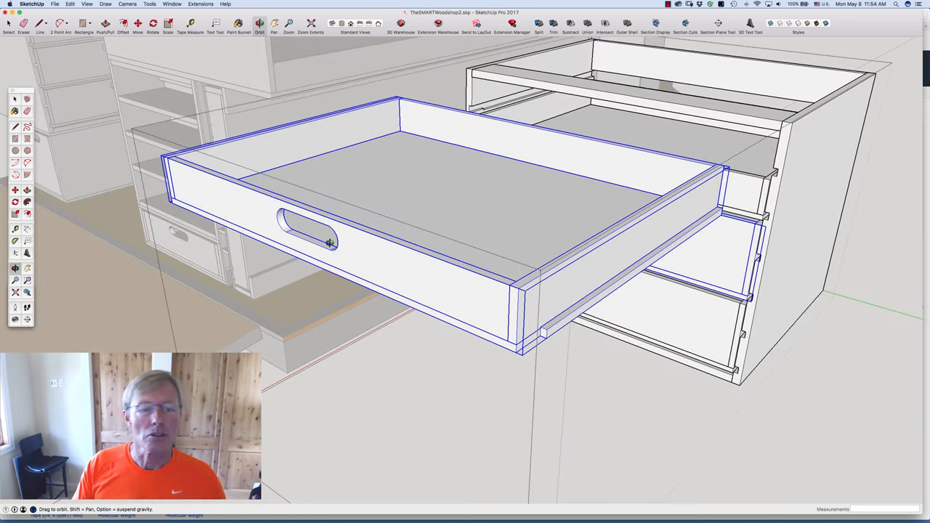
mouse_move(363, 261)
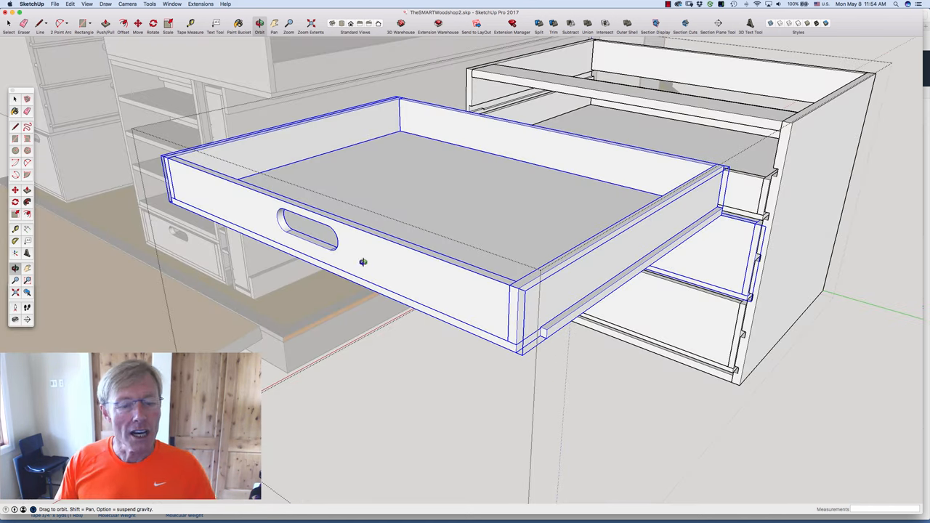
mouse_move(350, 249)
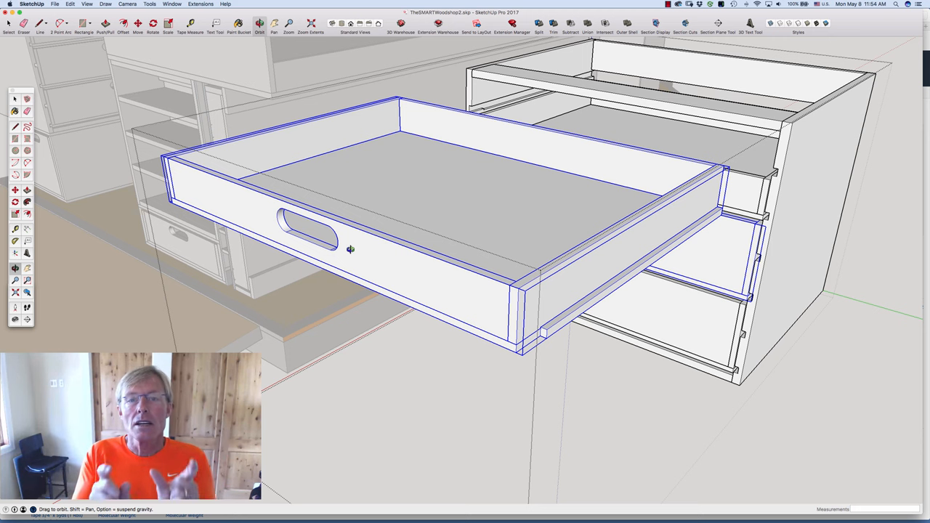
mouse_move(334, 236)
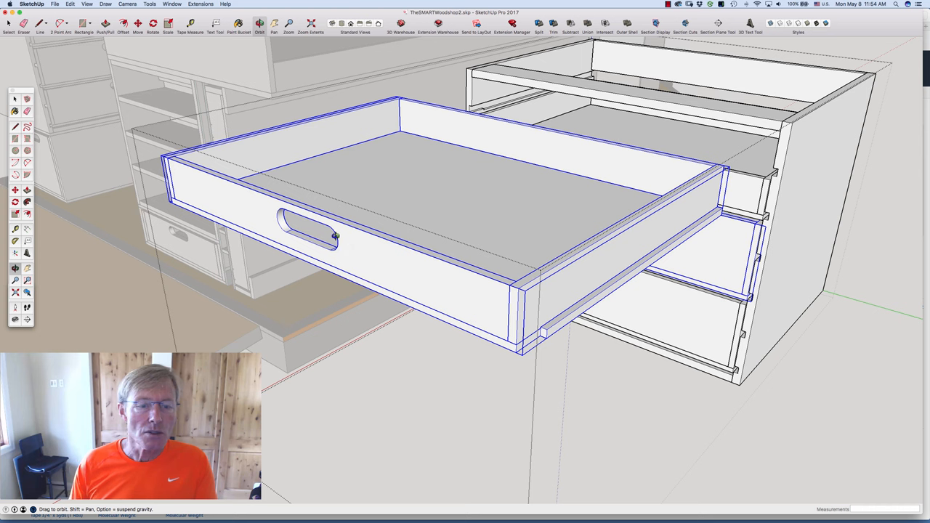
mouse_move(316, 245)
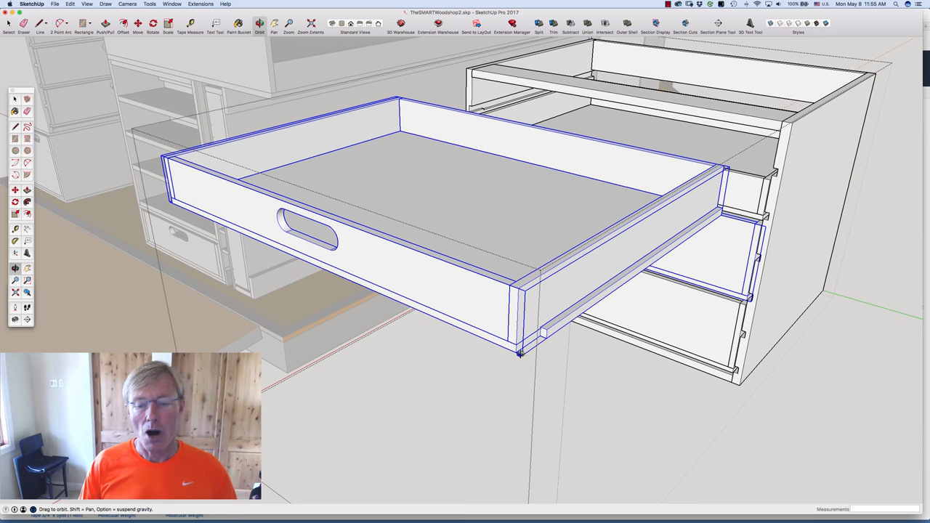
mouse_move(317, 300)
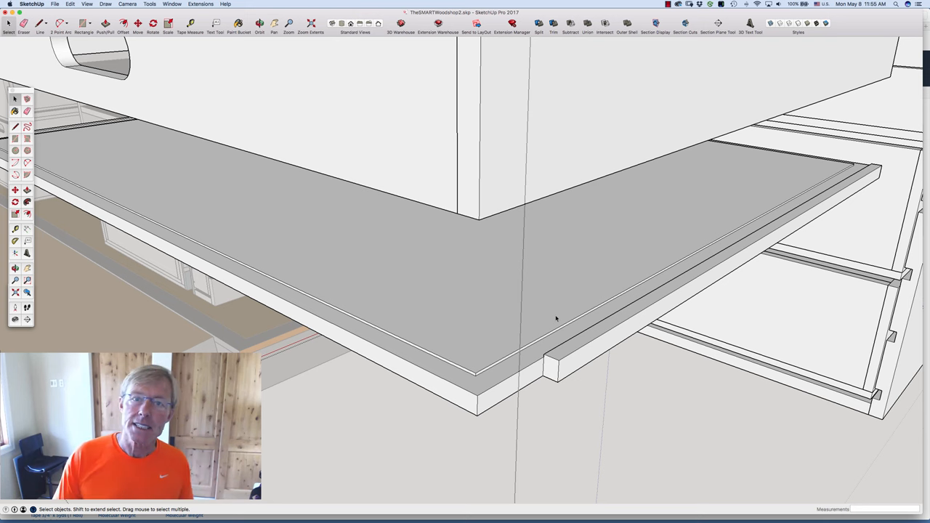
mouse_move(534, 331)
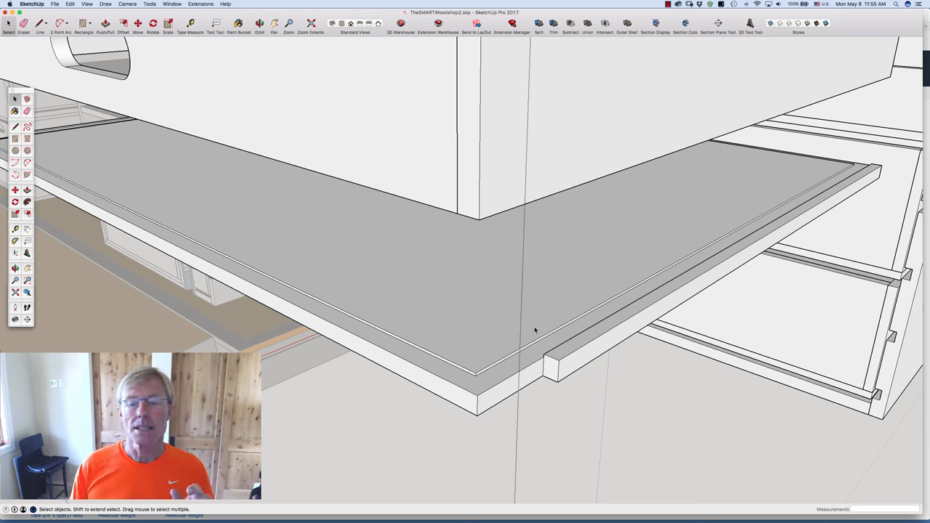